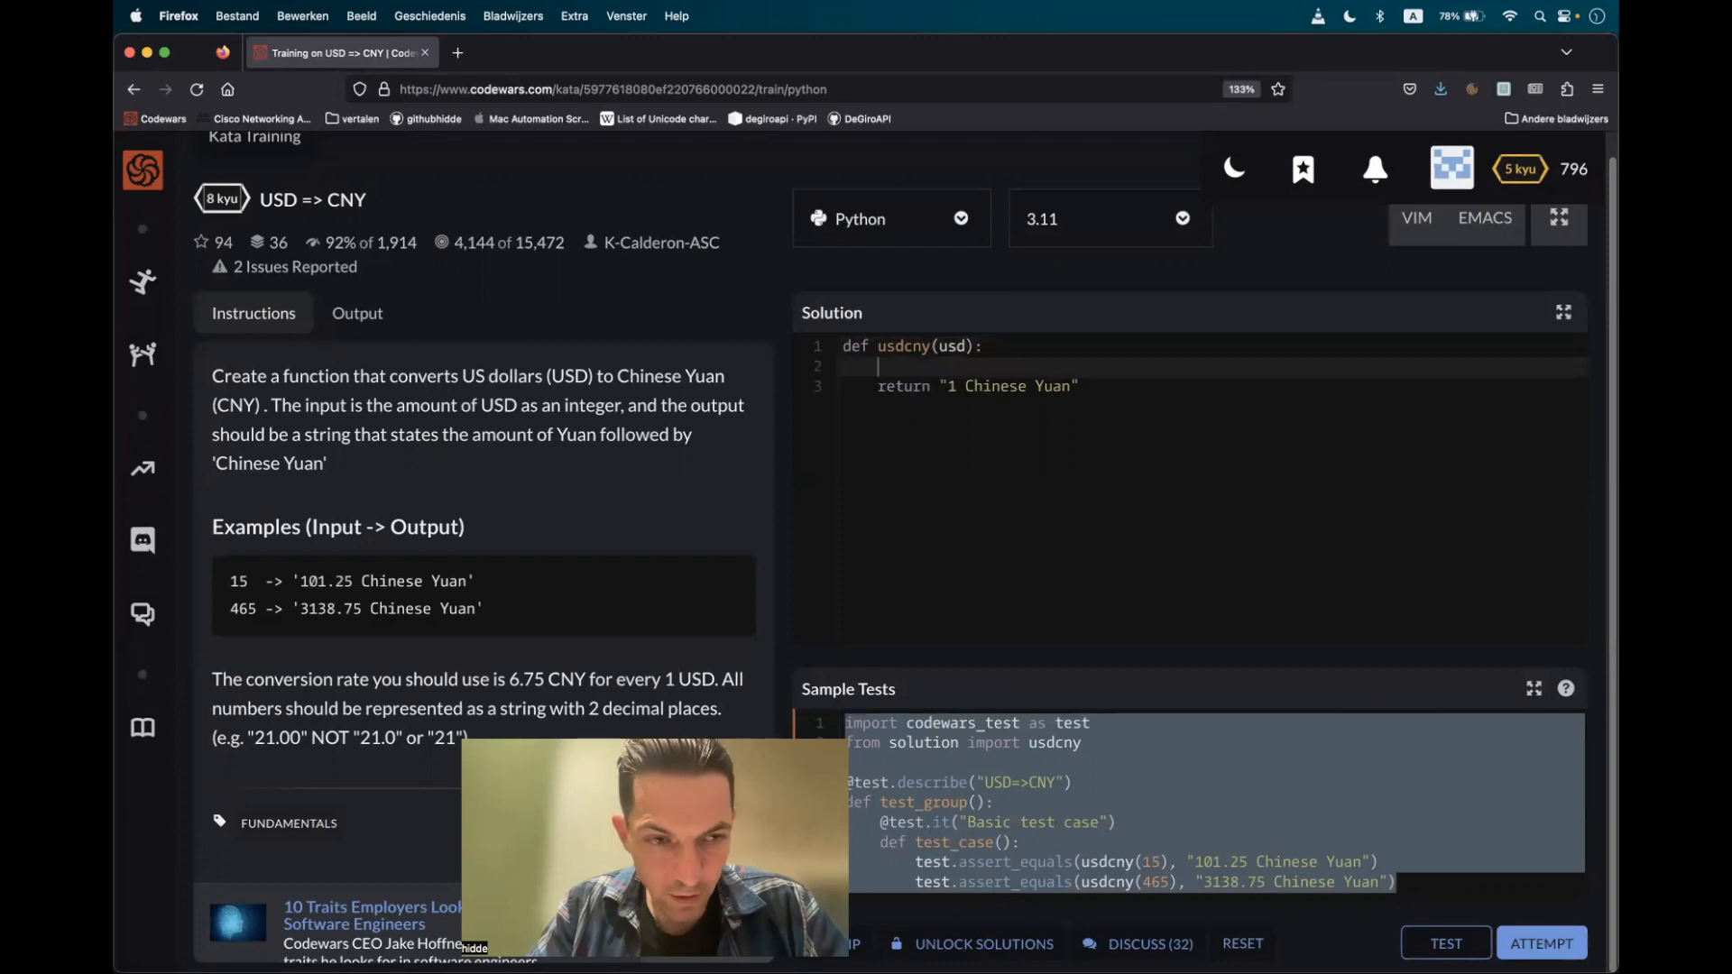
Add the line 'conversion = usd * 6.75' to the Solution editor
{"action": "type", "text": "con"}
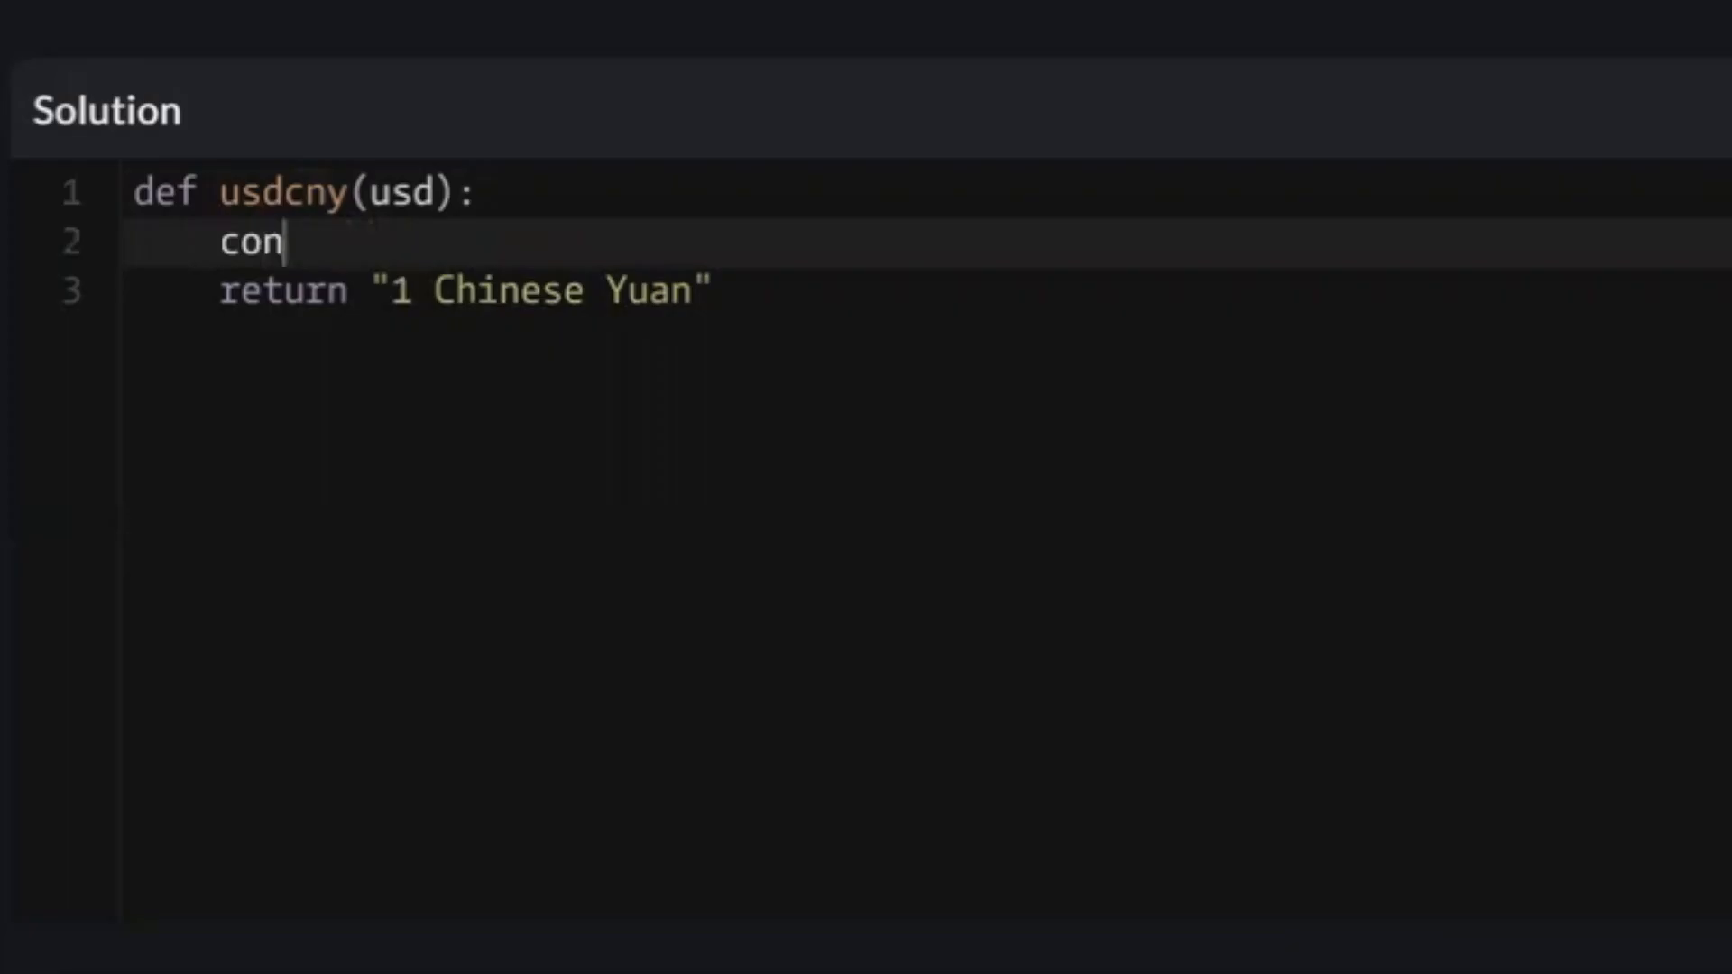
{"action": "type", "text": "version ="}
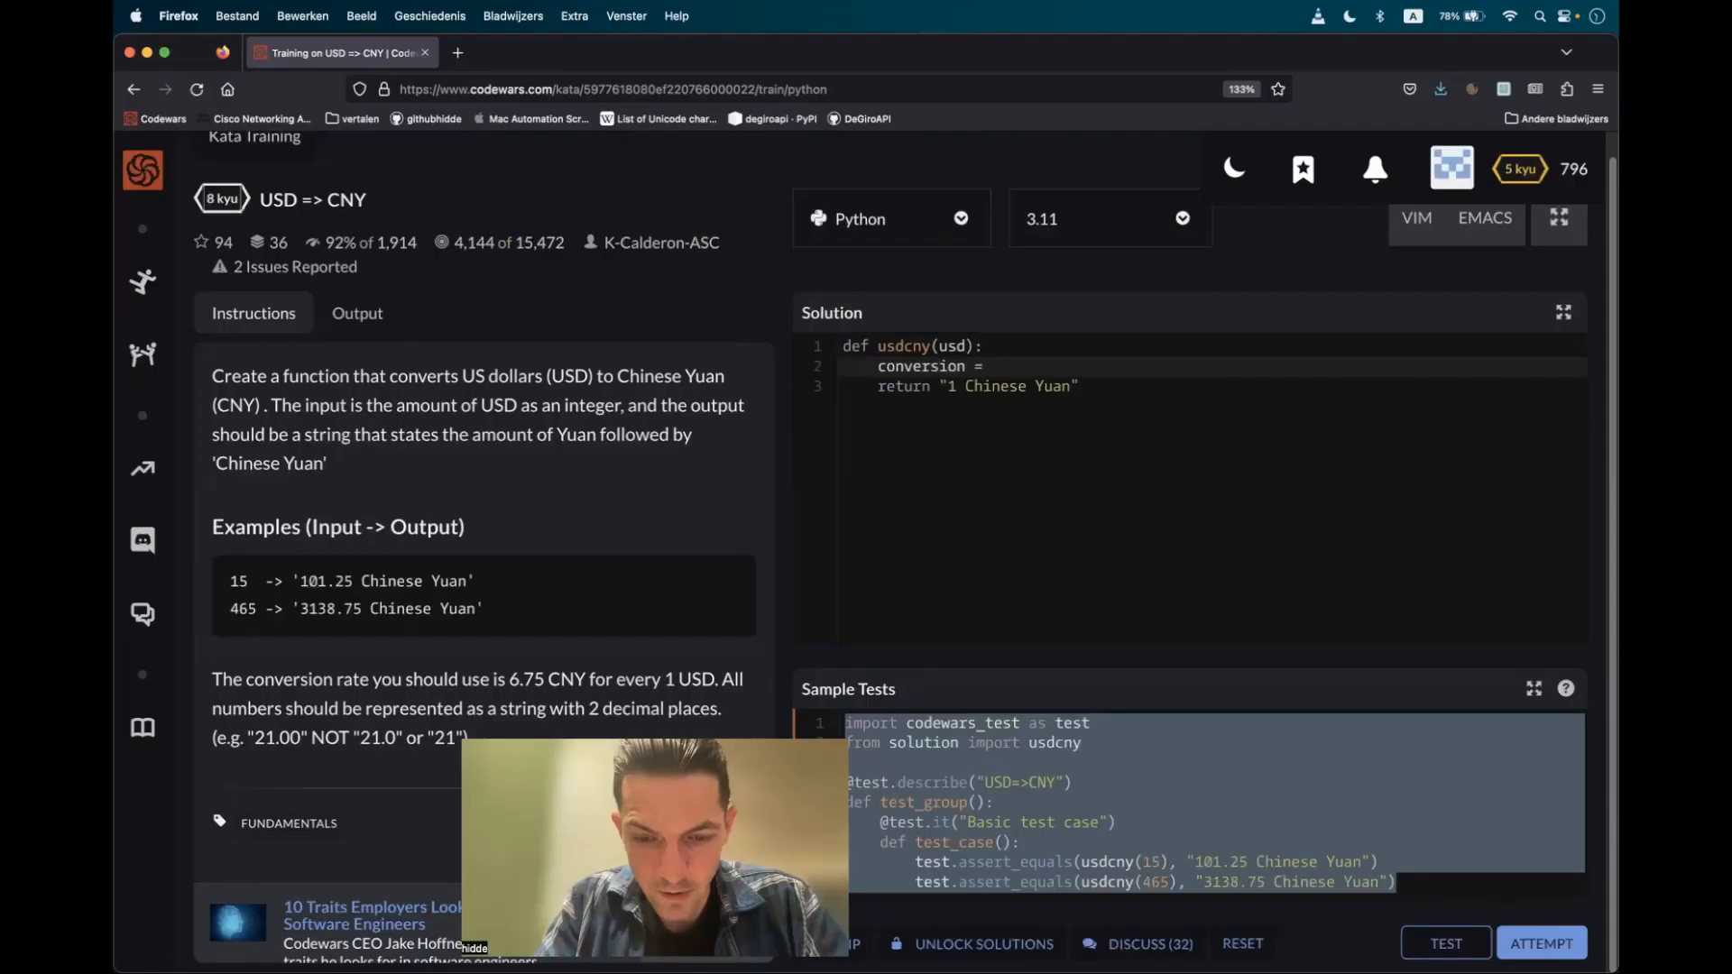
{"action": "type", "text": "usd"}
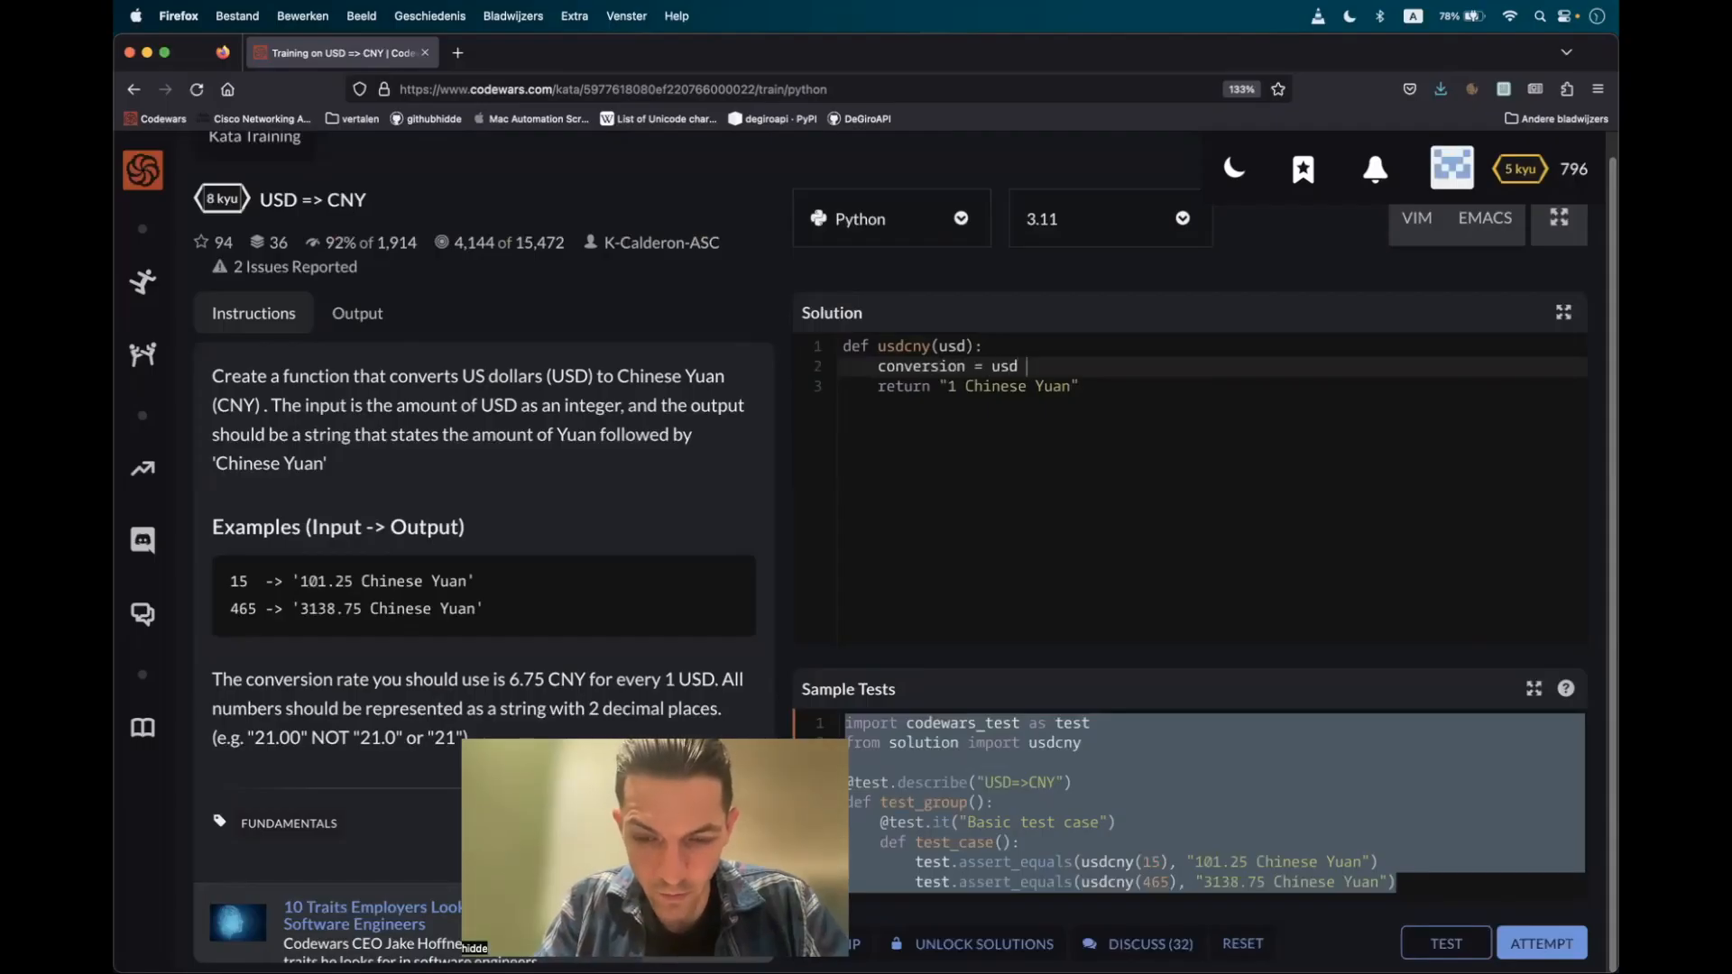
{"action": "type", "text": "* 6.75"}
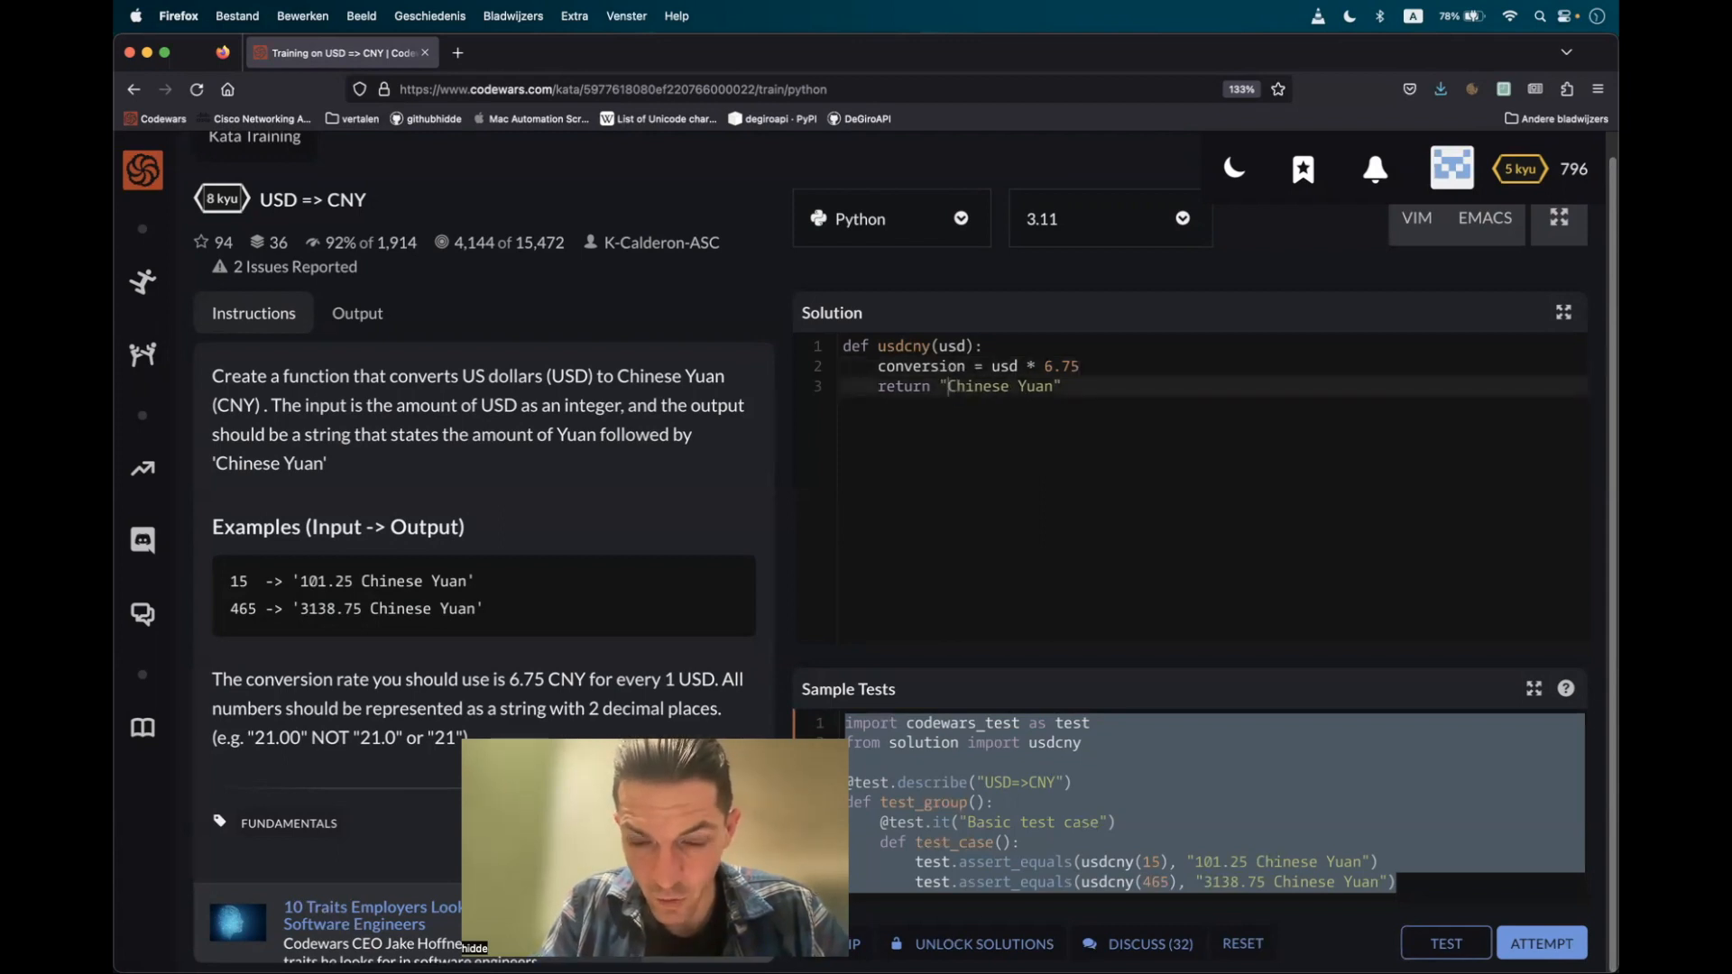
Return "{} Chinese Yuan".format(conversion) so the converted amount fills the string
{"action": "type", "text": "{}"}
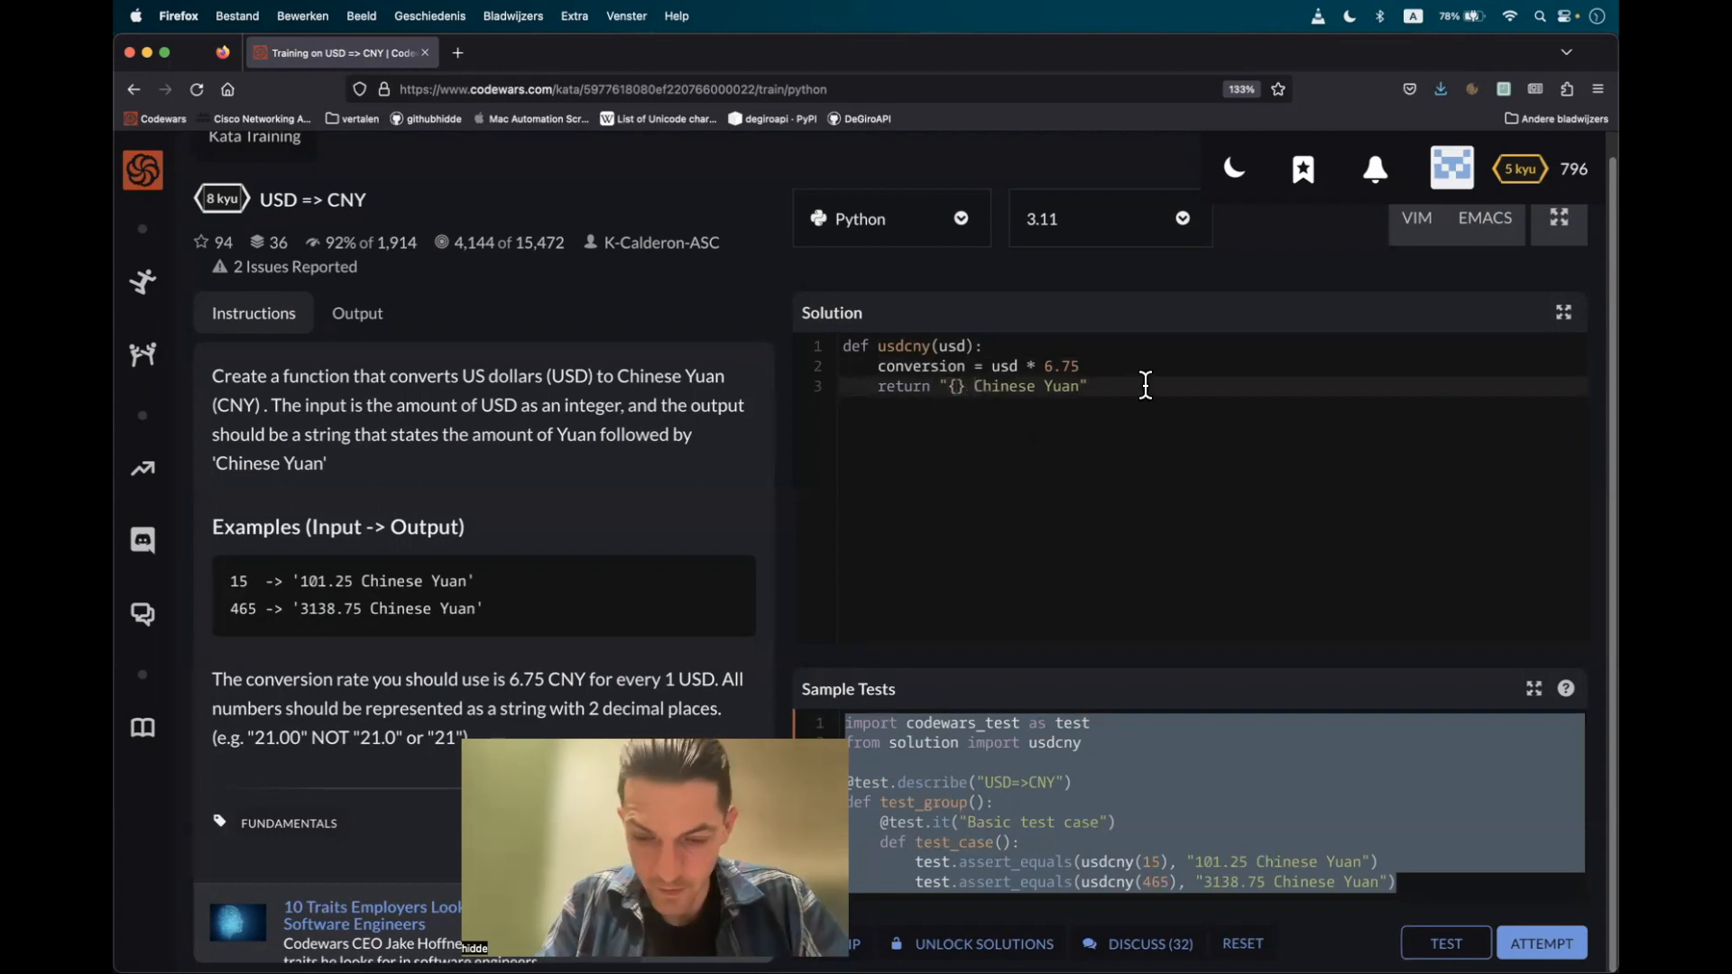
{"action": "type", "text": ".format"}
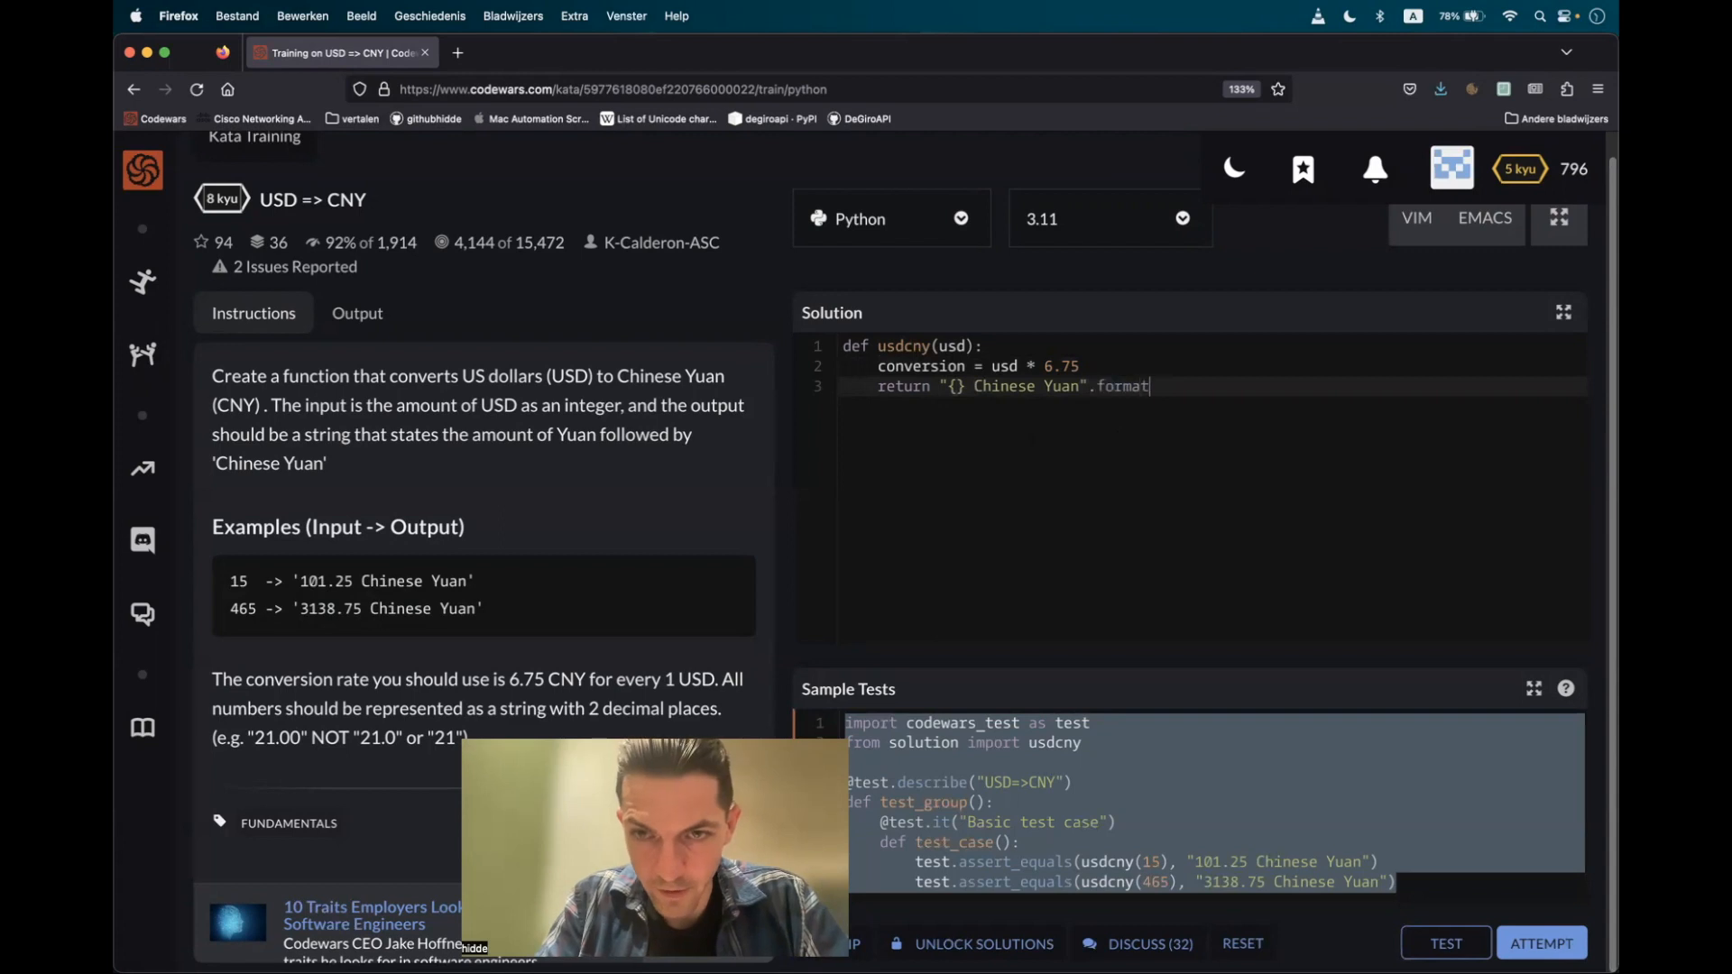
{"action": "type", "text": "()"}
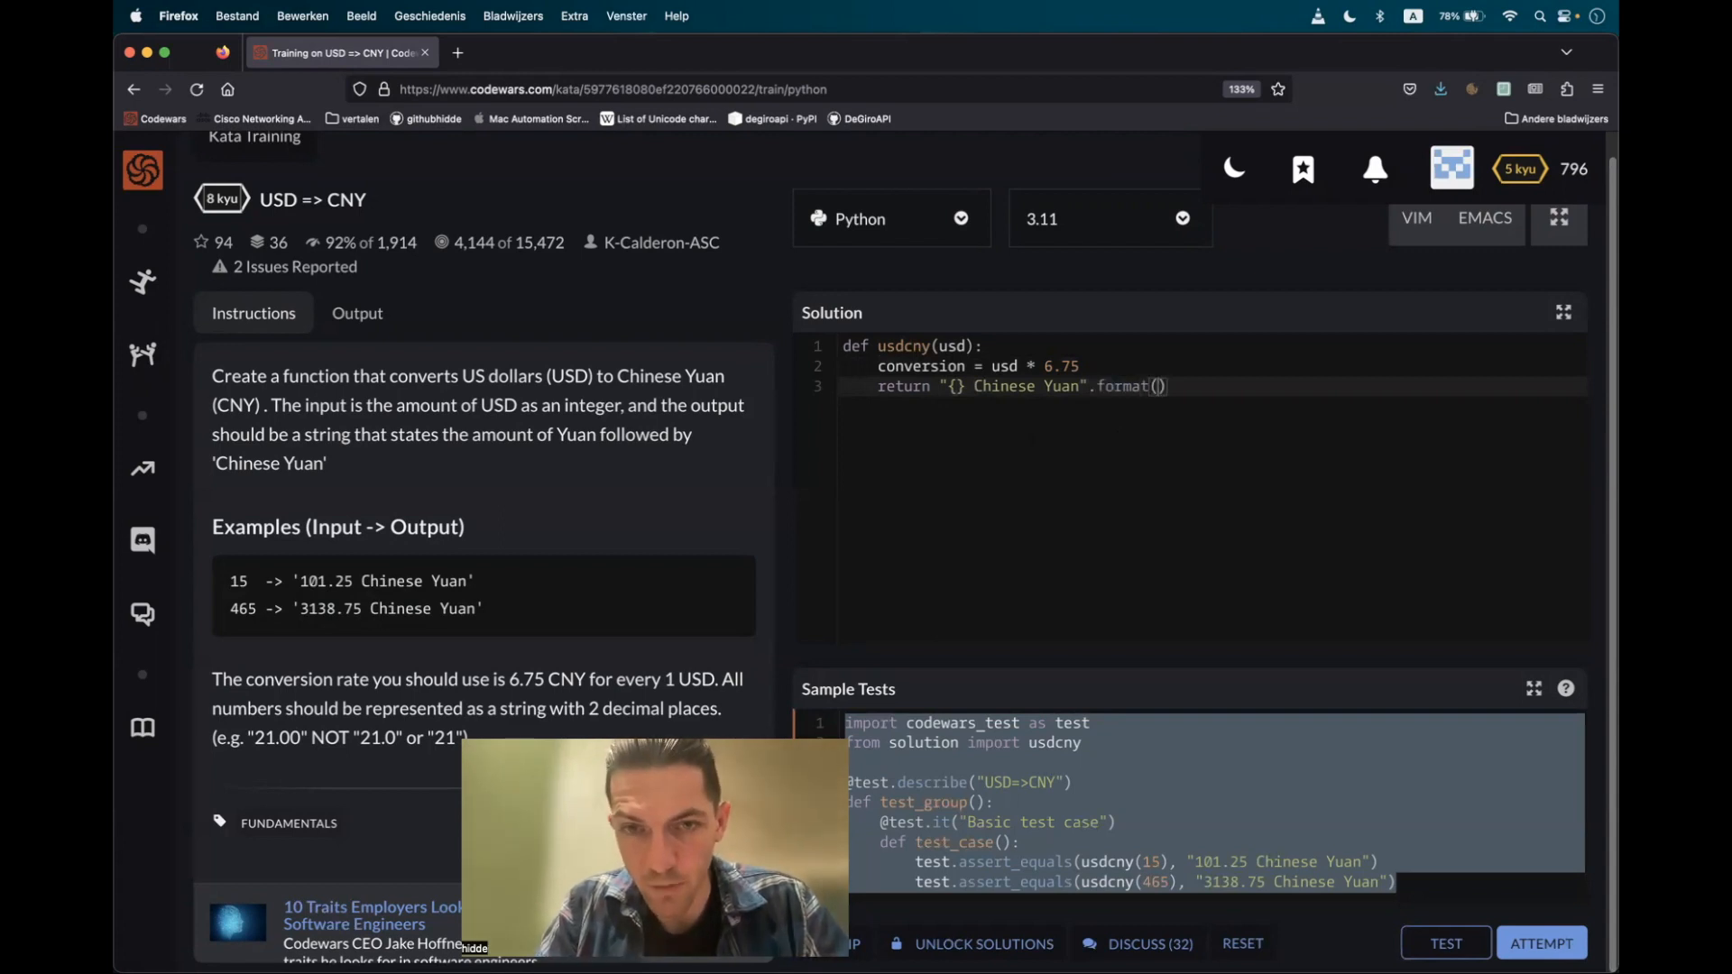
{"action": "double_click", "coordinate": [920, 366]}
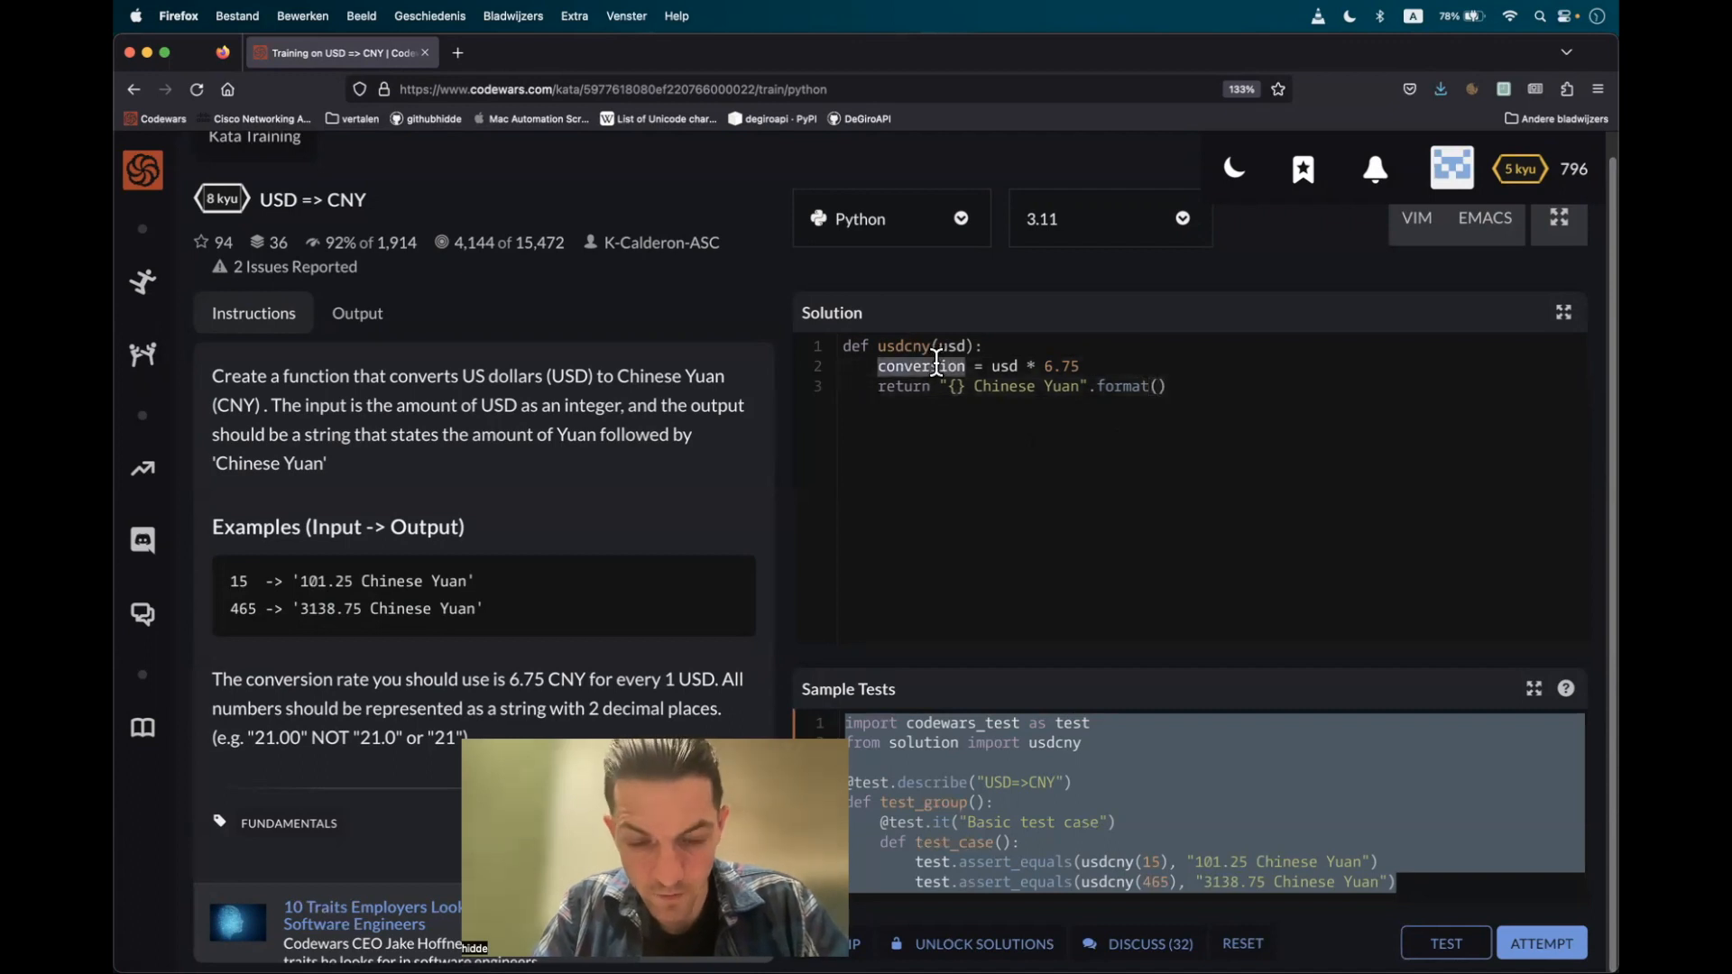
{"action": "type", "text": "conversion"}
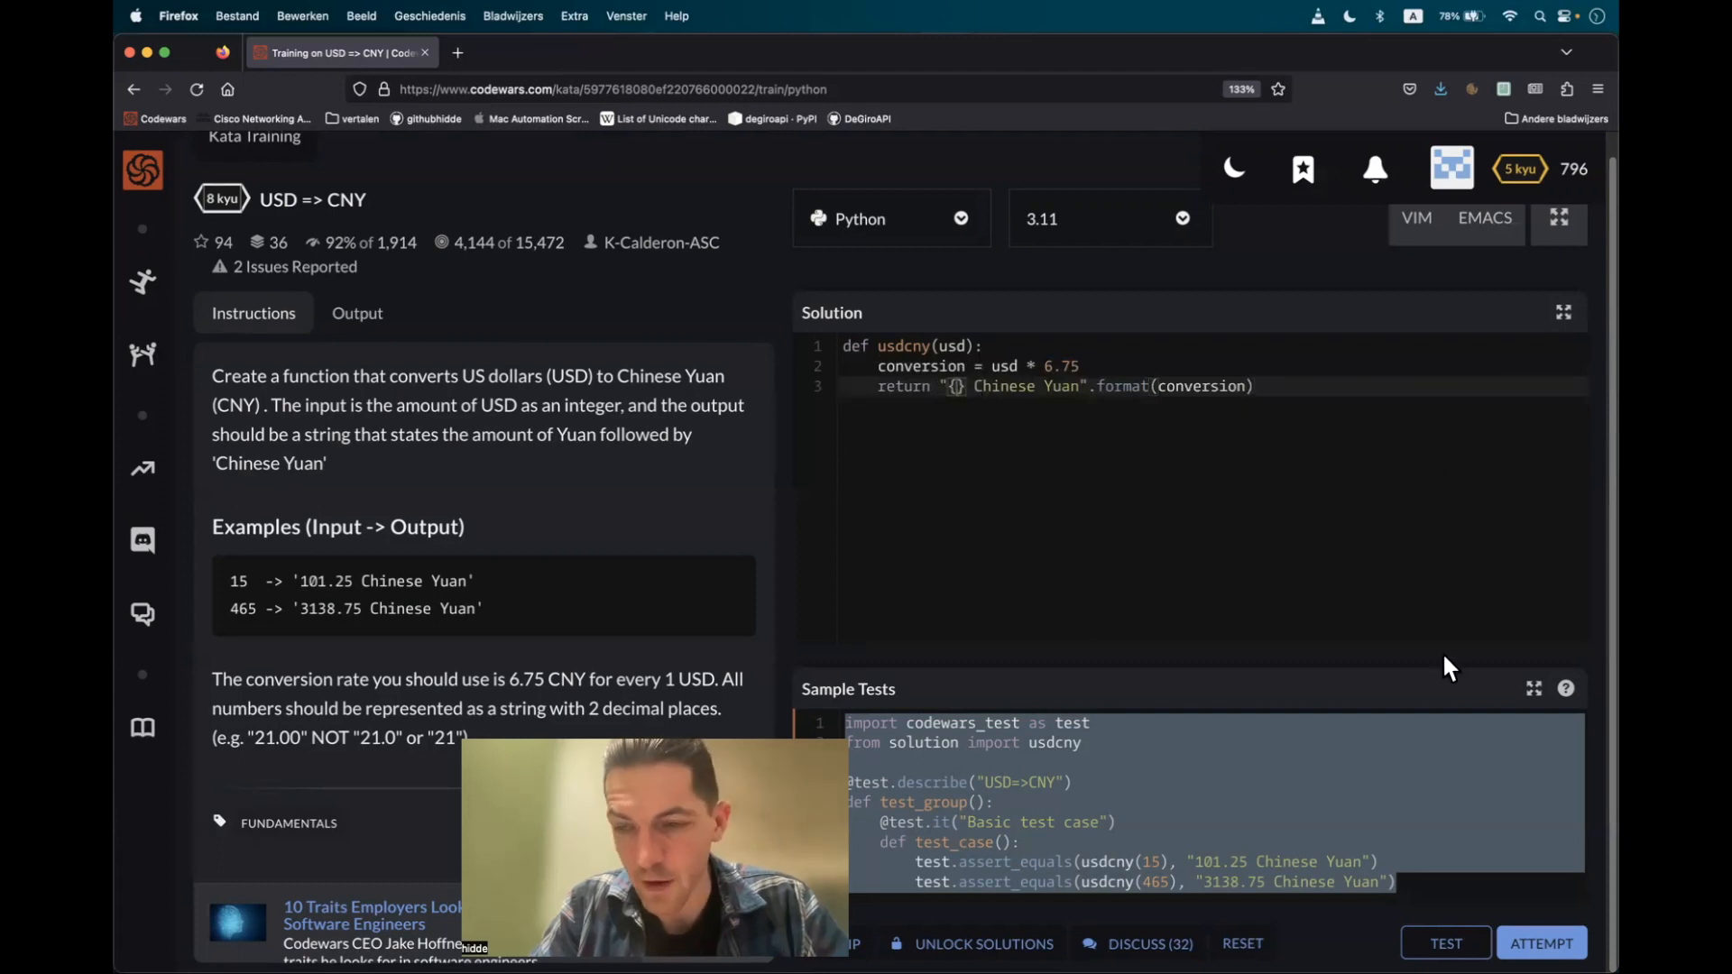
Run the sample tests on the current solution
{"action": "left_click", "coordinate": [1445, 942]}
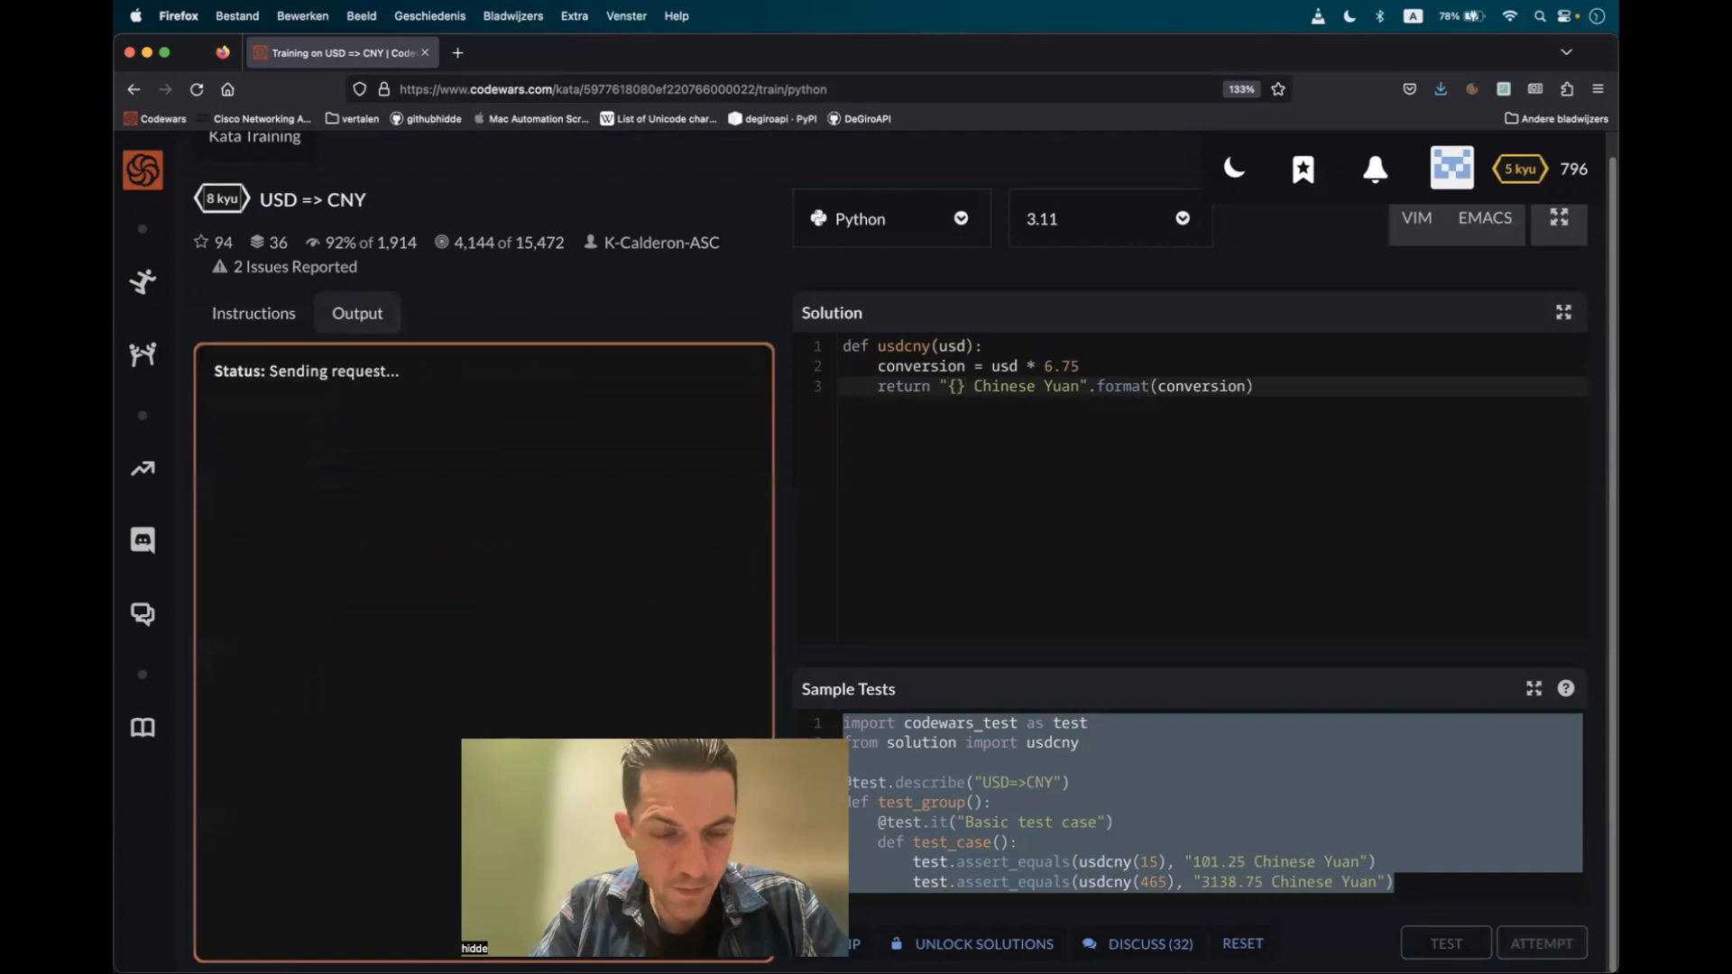
Place the cursor inside the {} placeholder of the return string
{"action": "left_click", "coordinate": [1443, 944]}
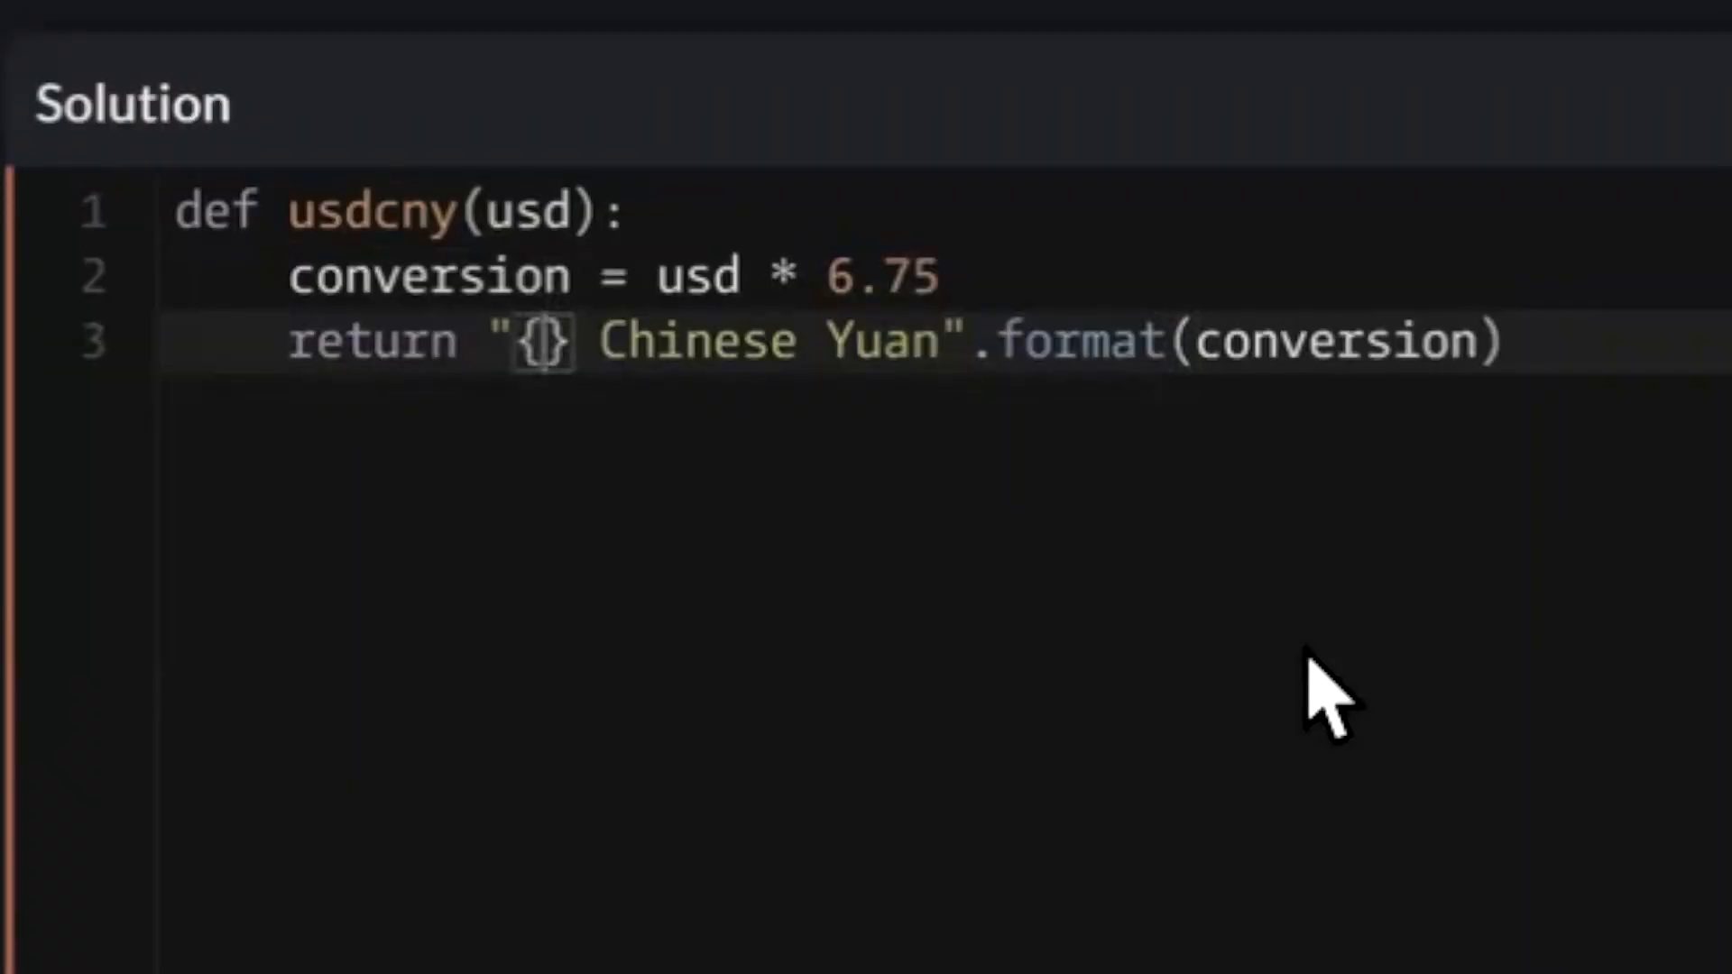
Change the placeholder to {0:.2f} so the yuan amount shows two decimals
{"action": "type", "text": "0"}
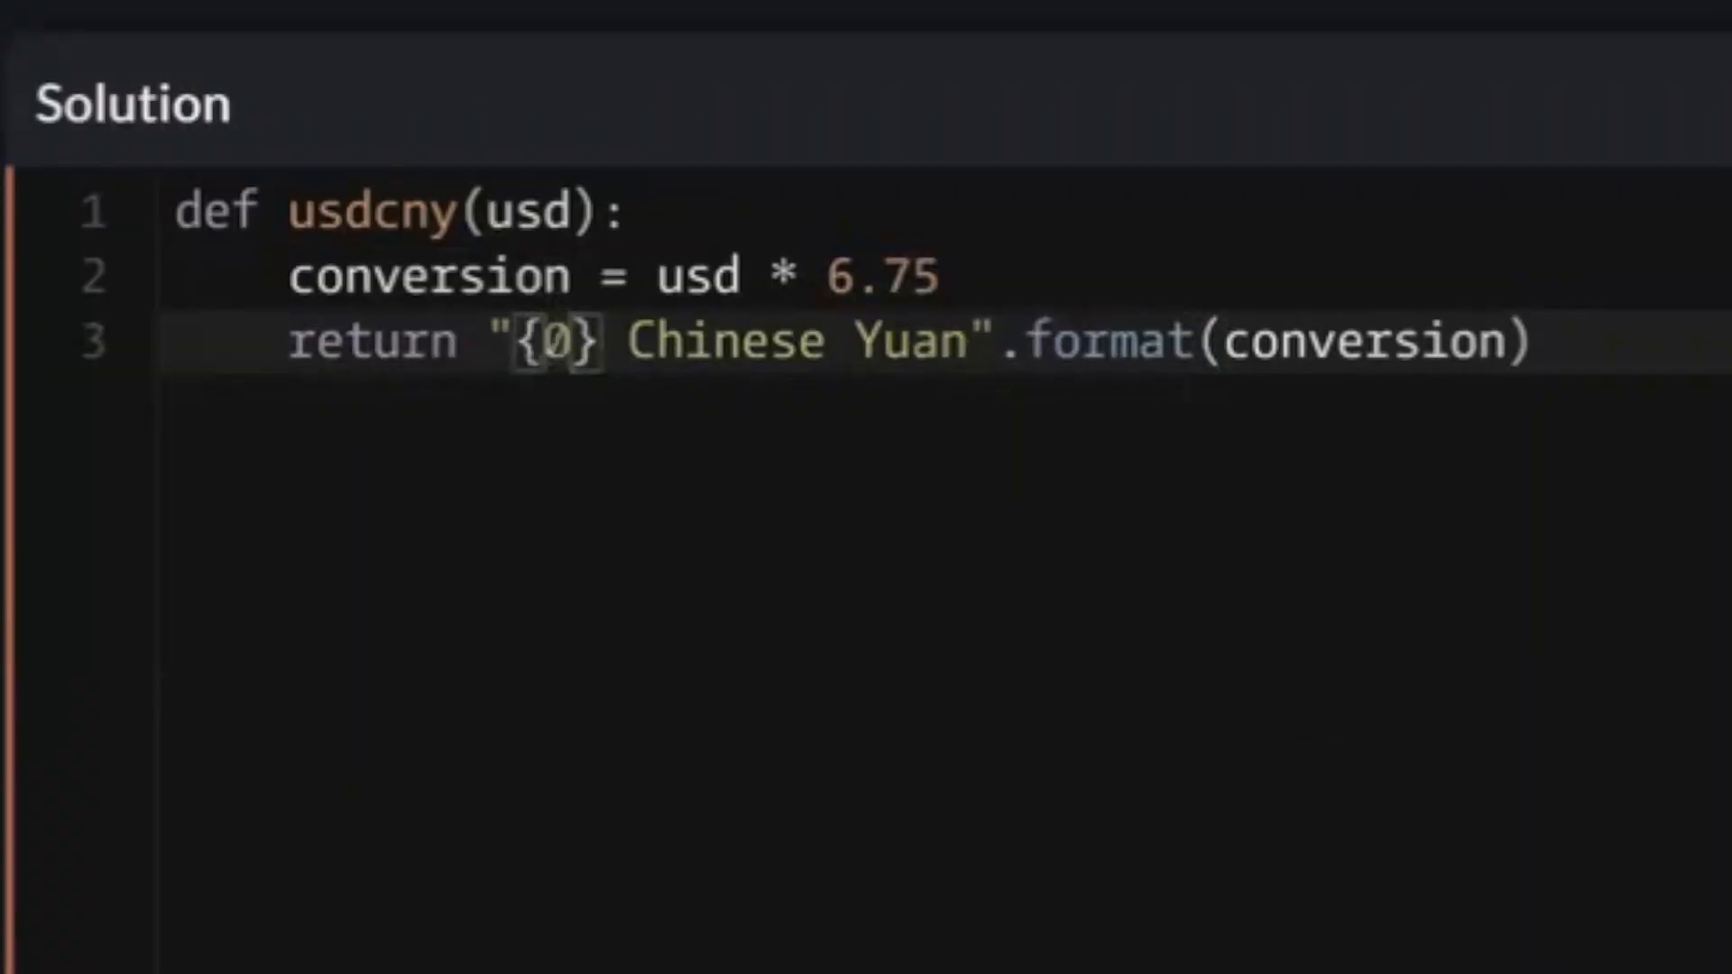
{"action": "type", "text": ":"}
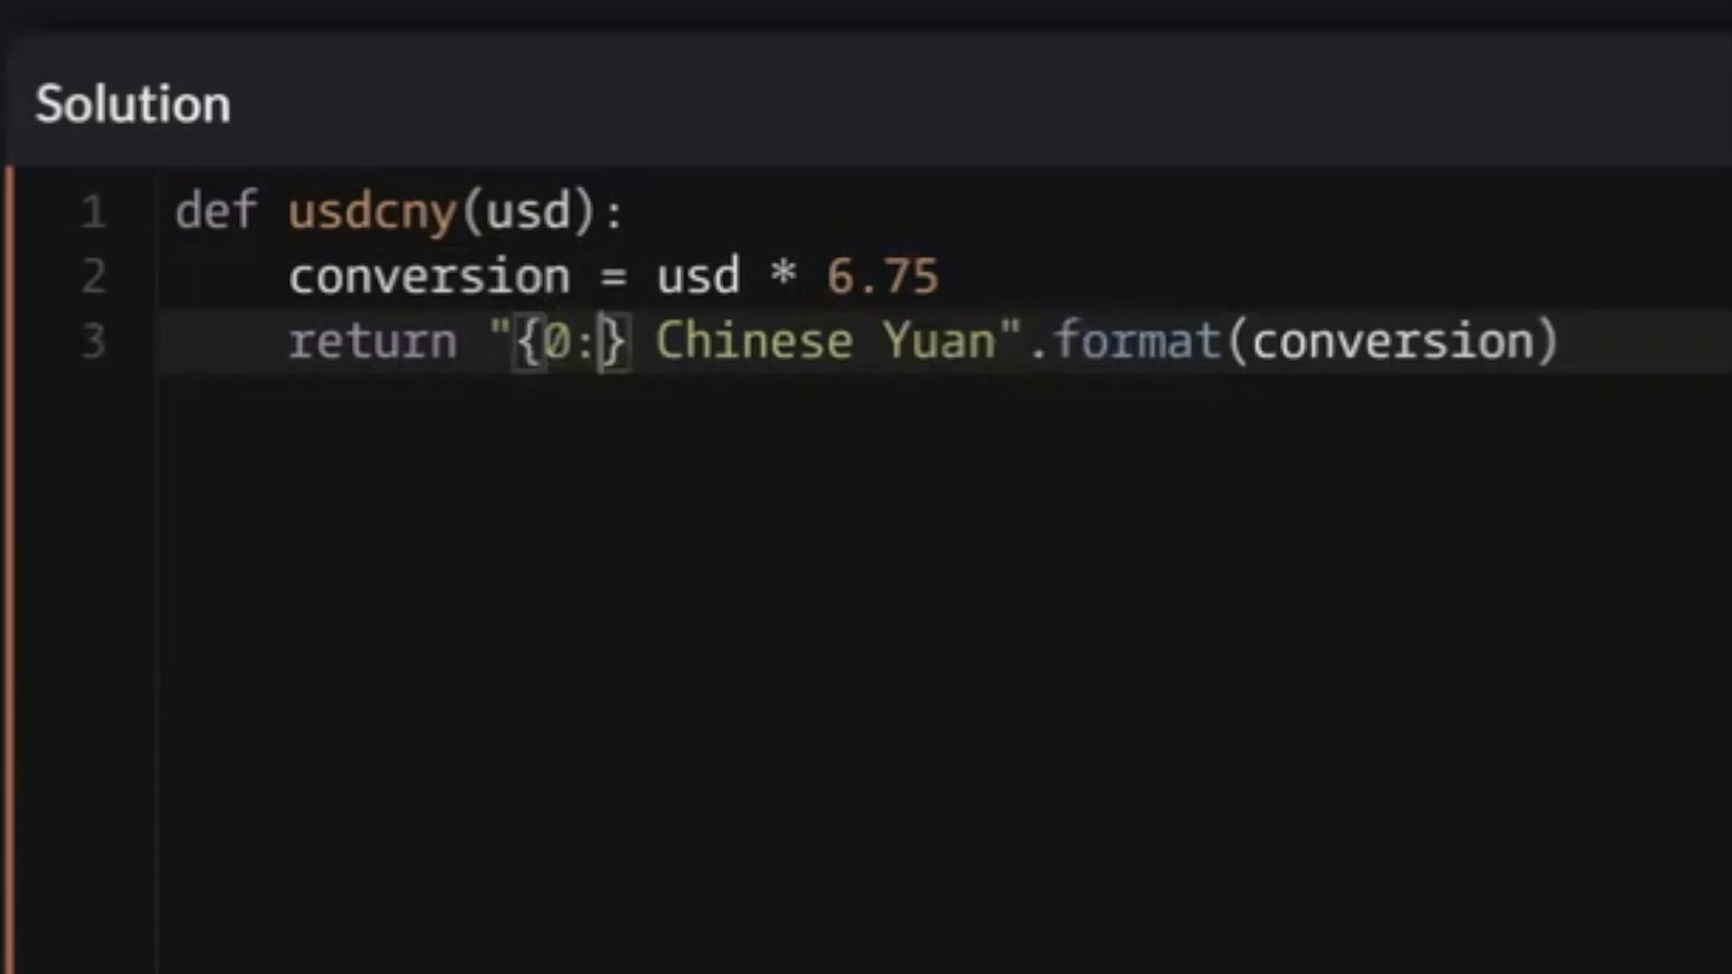
{"action": "type", "text": ".2f"}
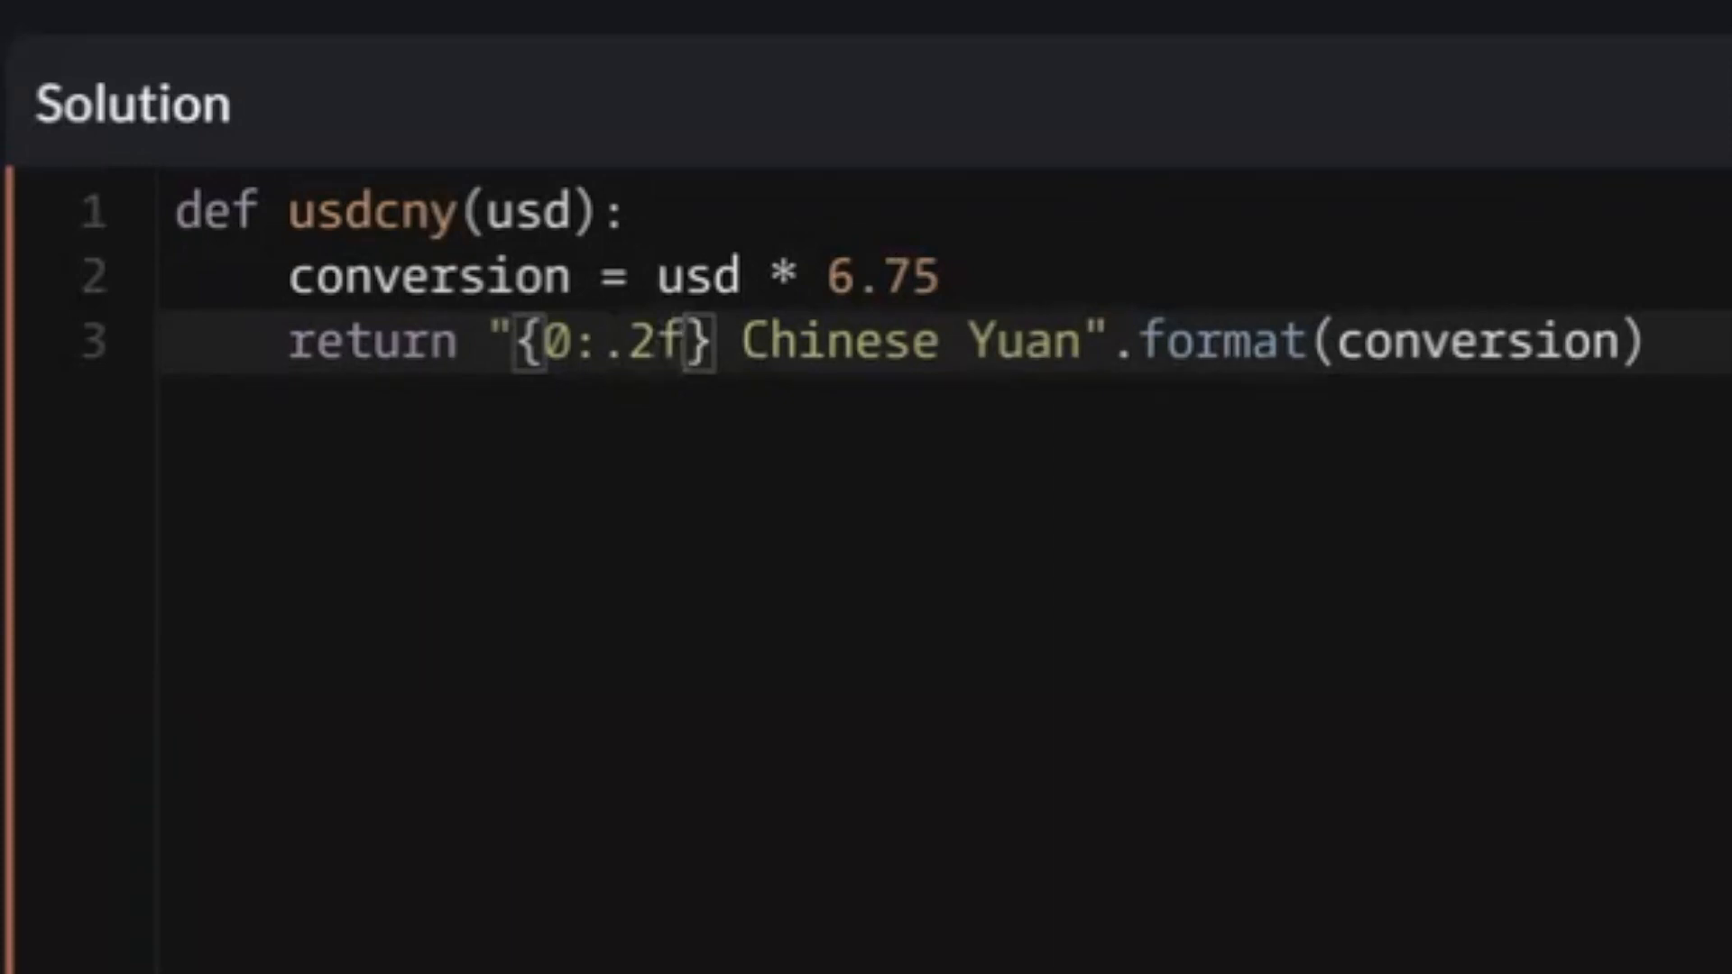
Attempt and submit the solution, then rate the kata as VERY satisfying
{"action": "left_click", "coordinate": [1539, 941]}
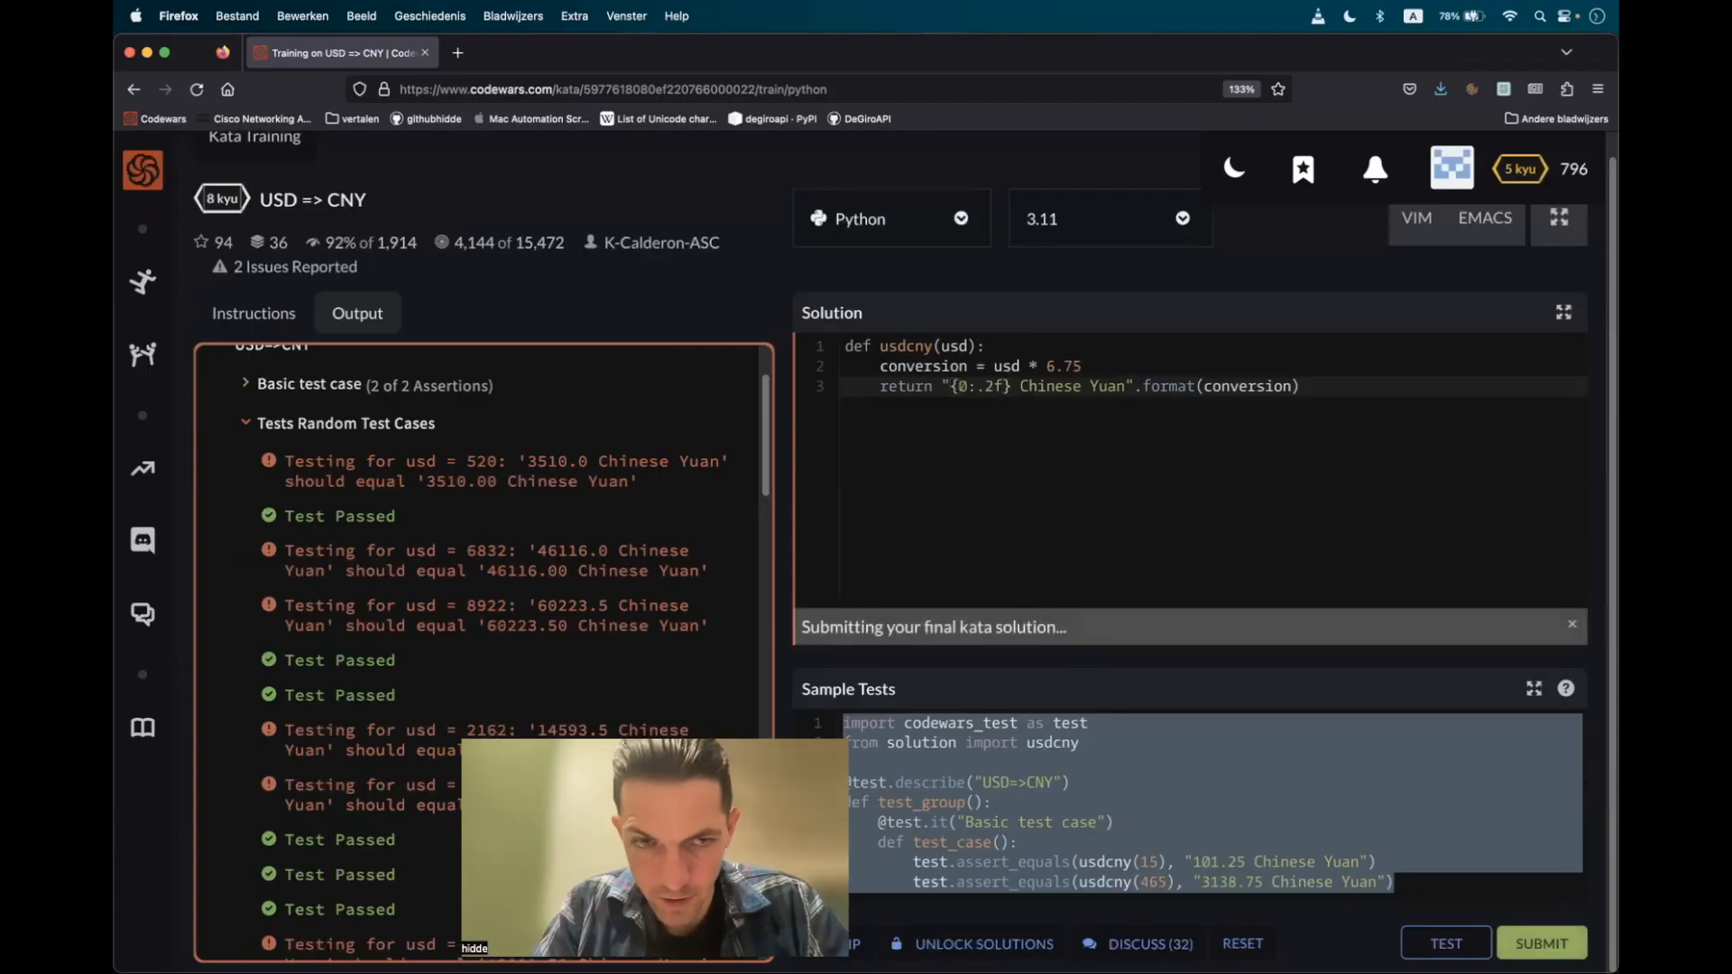
{"action": "left_click", "coordinate": [1539, 941]}
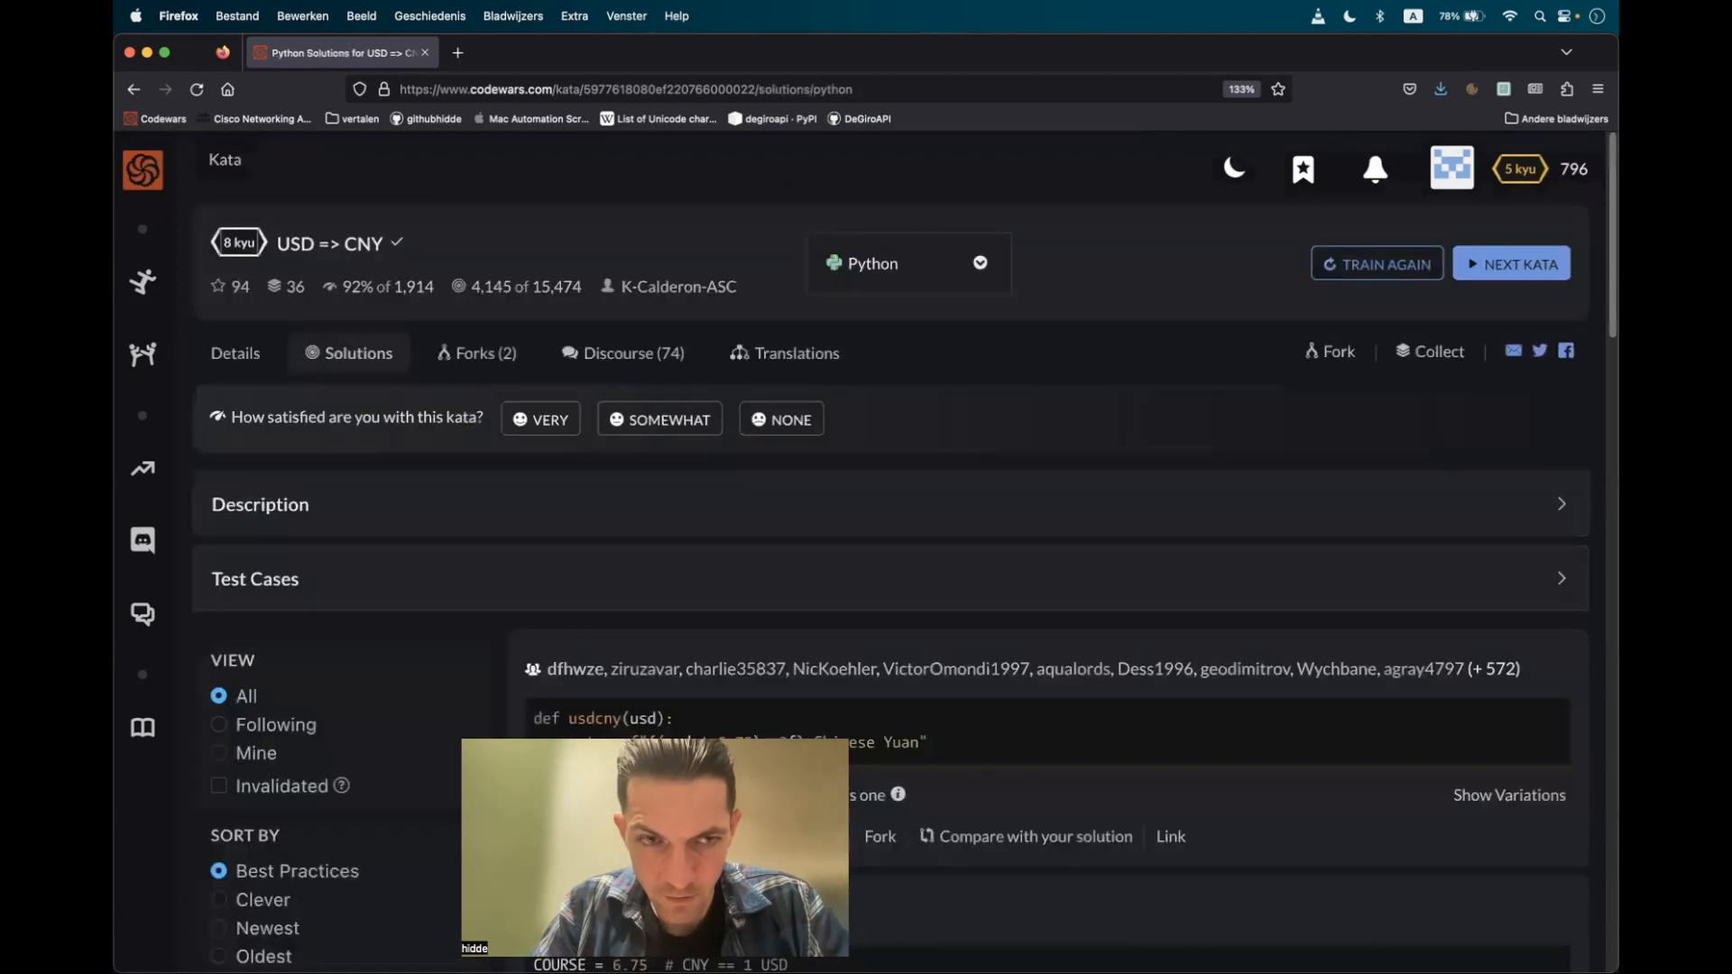
{"action": "left_click", "coordinate": [539, 418]}
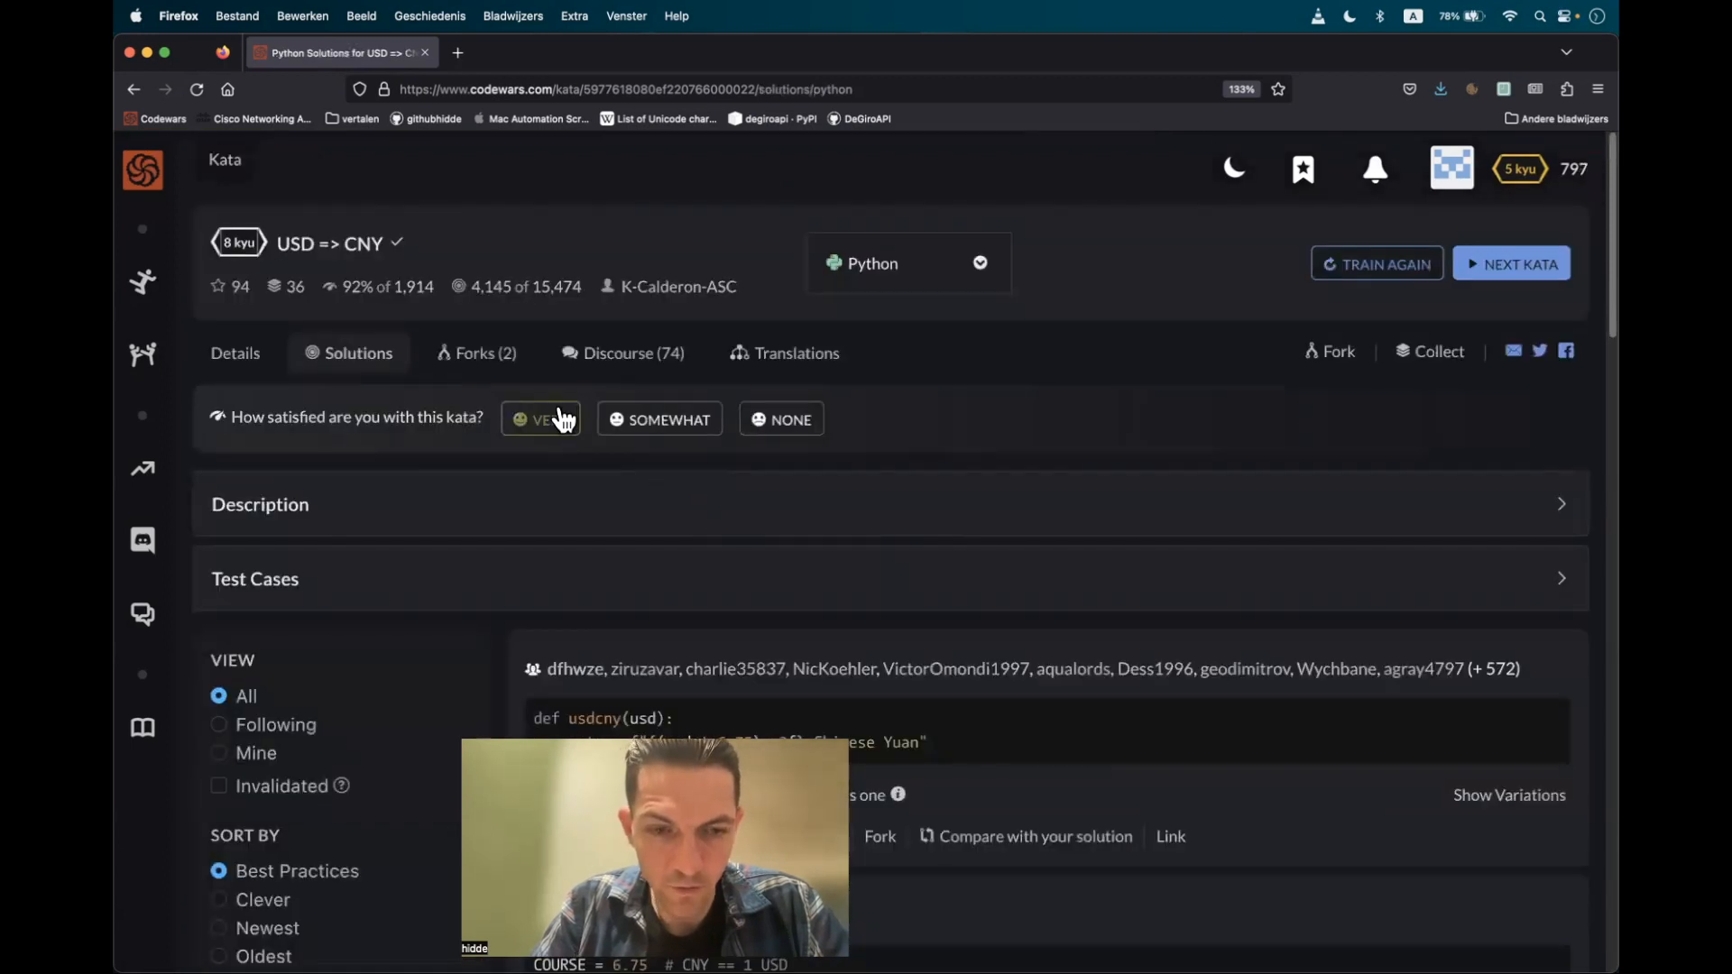